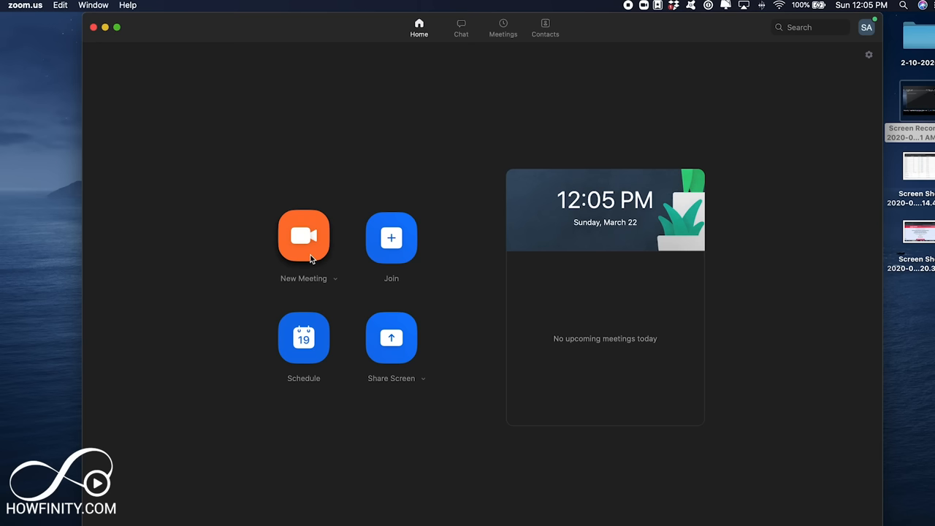
Step: Start a new meeting, end the one already in progress, and join with computer audio
left_click(304, 236)
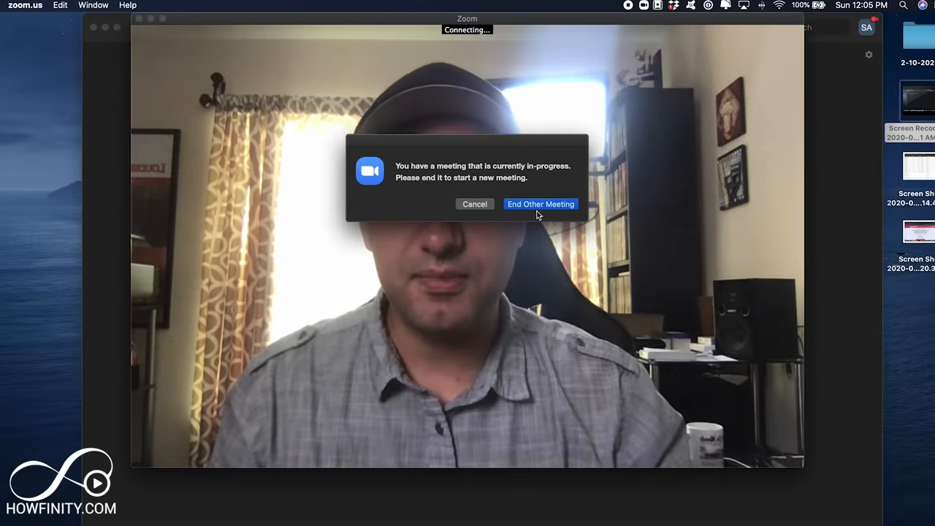
left_click(541, 205)
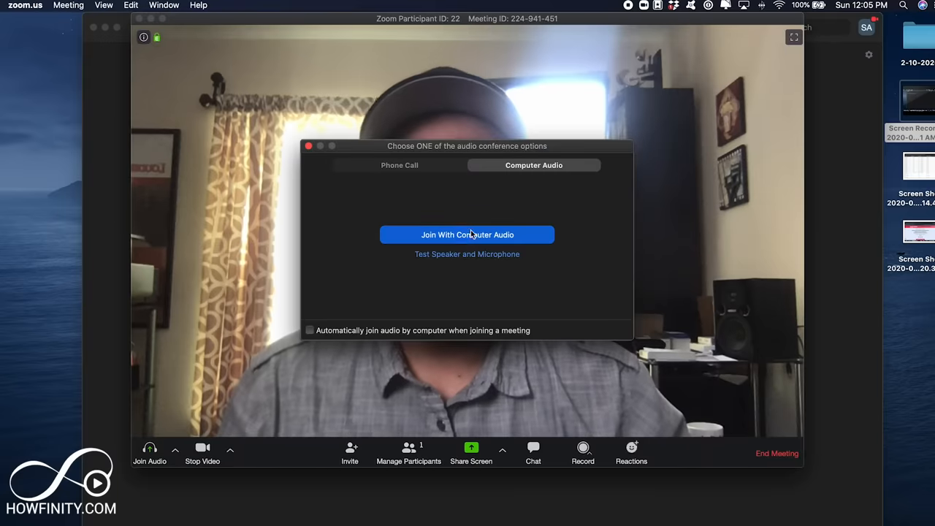
left_click(468, 234)
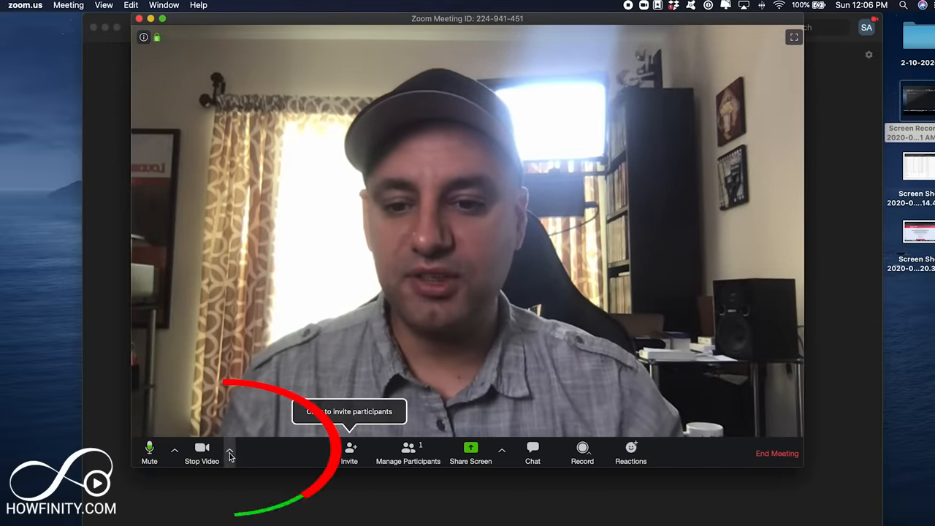
Step: Bring up the Select a Camera menu from the arrow beside Stop Video
left_click(229, 451)
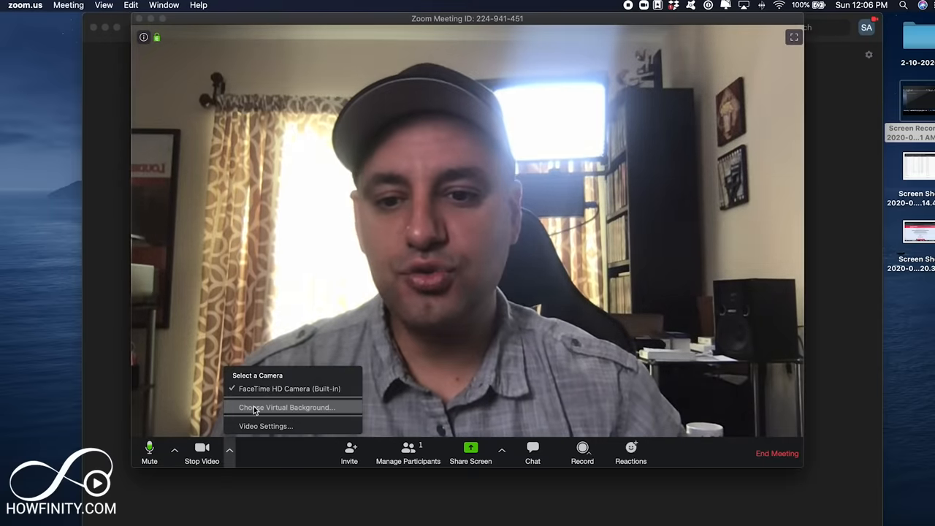
Step: Choose the San Francisco virtual background and download the smart background package
left_click(286, 406)
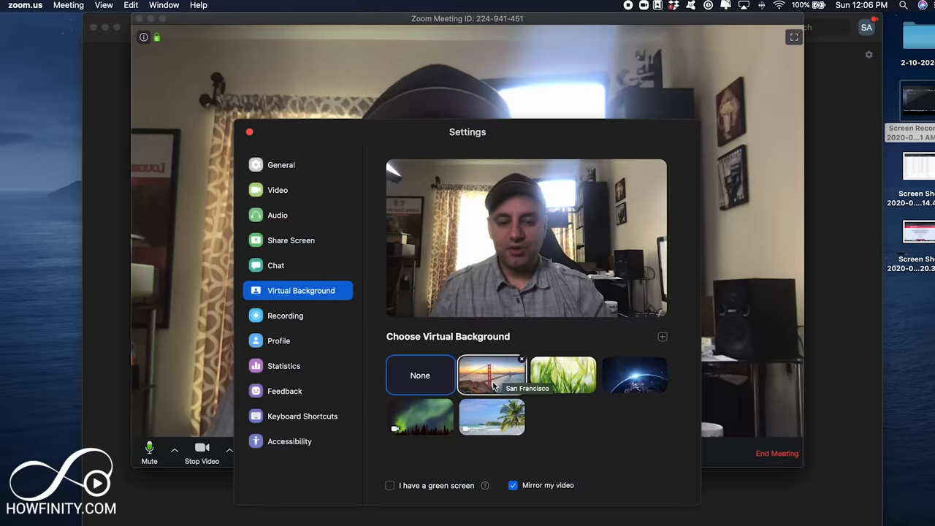
mouse_move(484, 382)
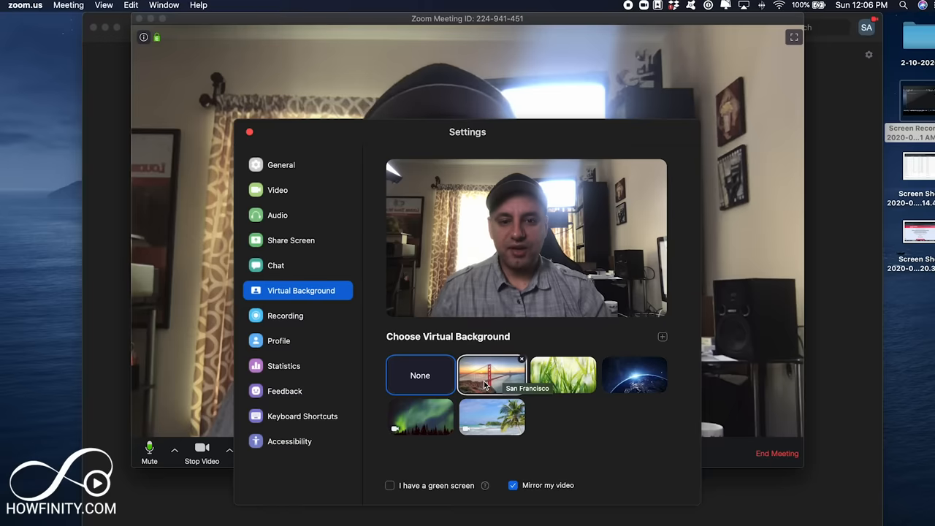
left_click(491, 374)
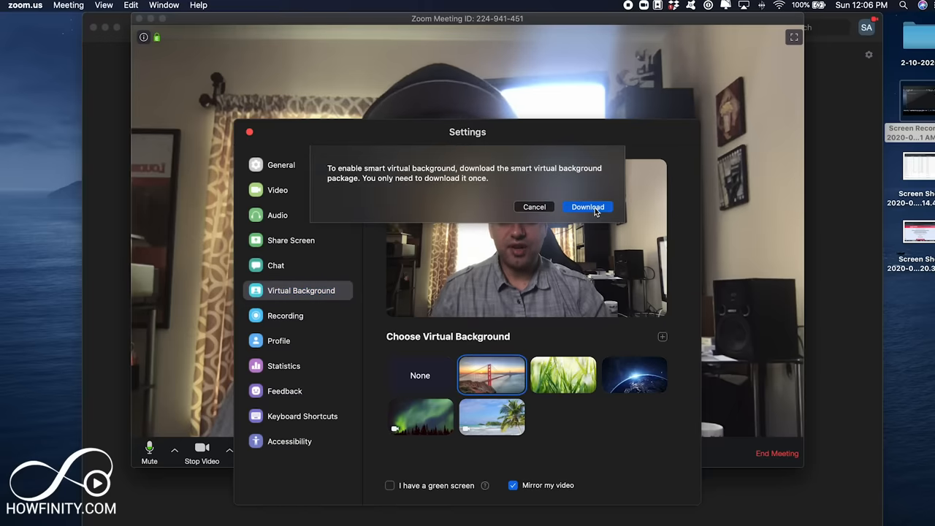
left_click(587, 208)
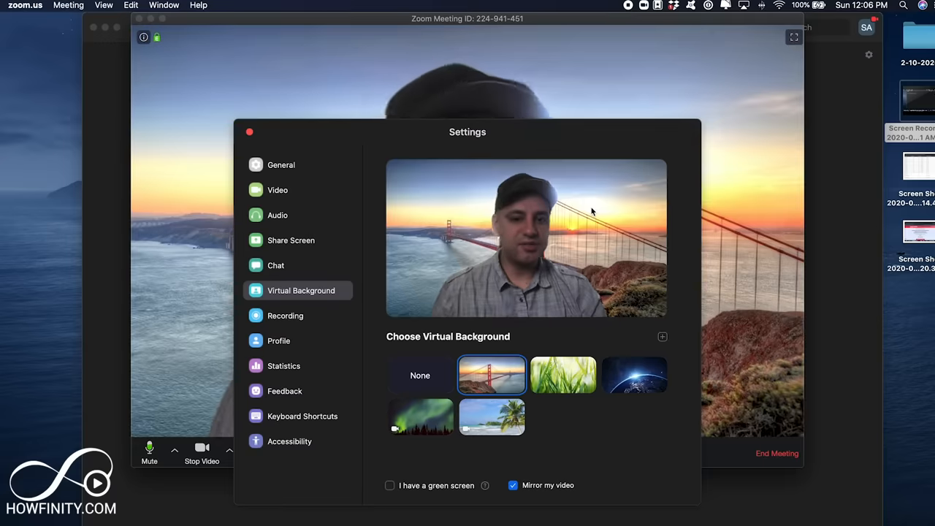
Step: Try the grass, earth and northern lights backgrounds, then settle back on San Francisco
left_click(565, 374)
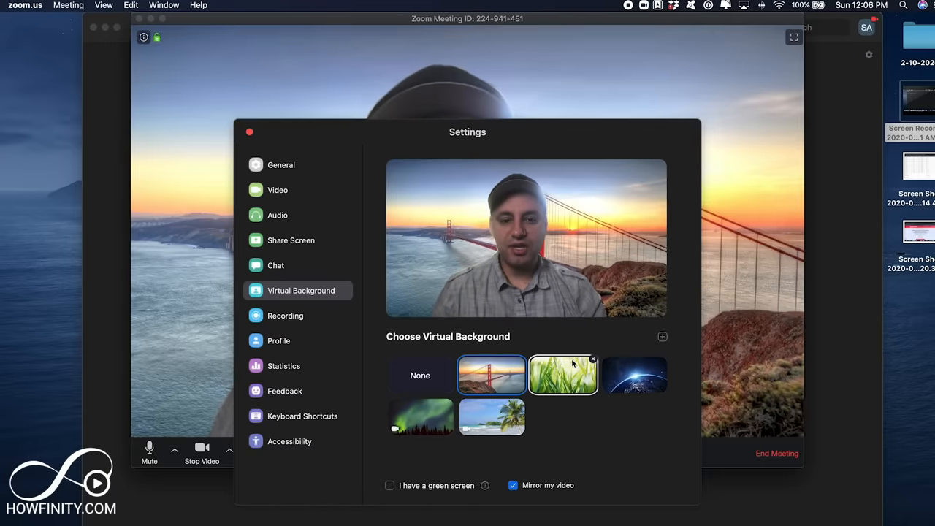
left_click(635, 374)
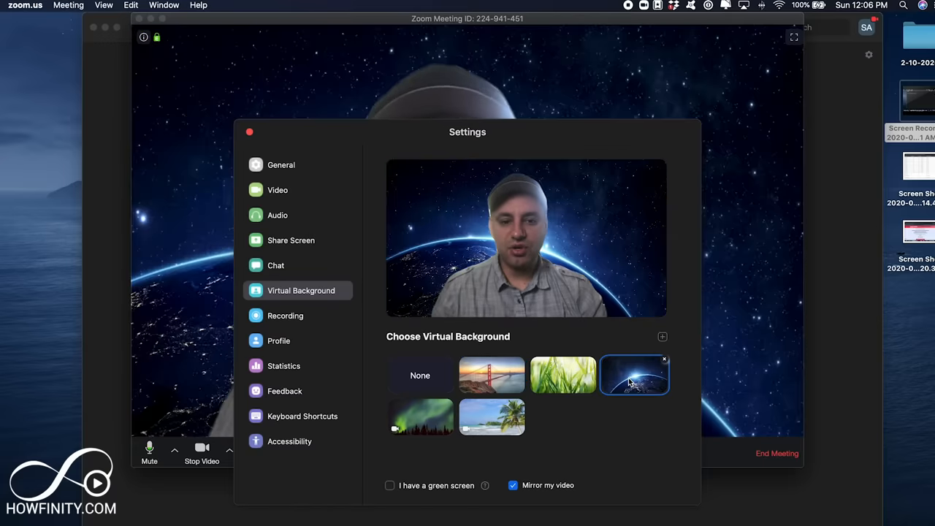
left_click(420, 419)
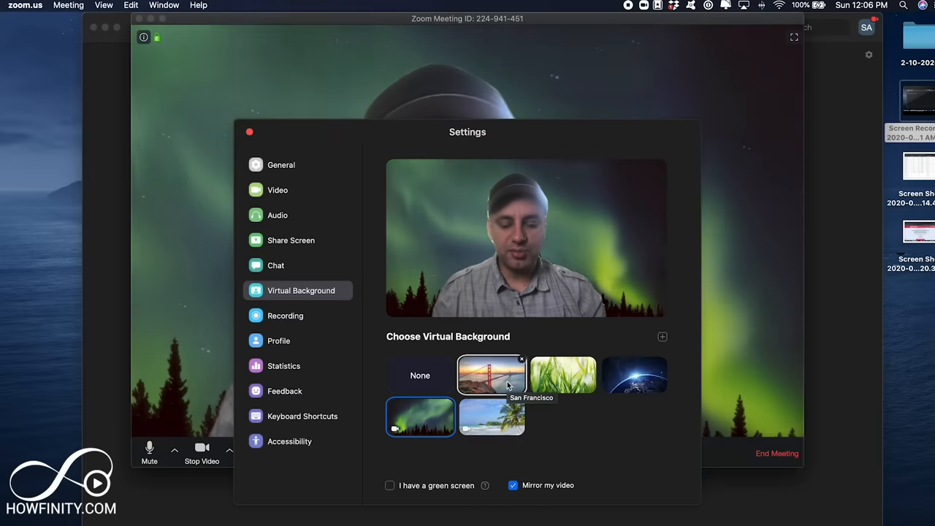
left_click(491, 374)
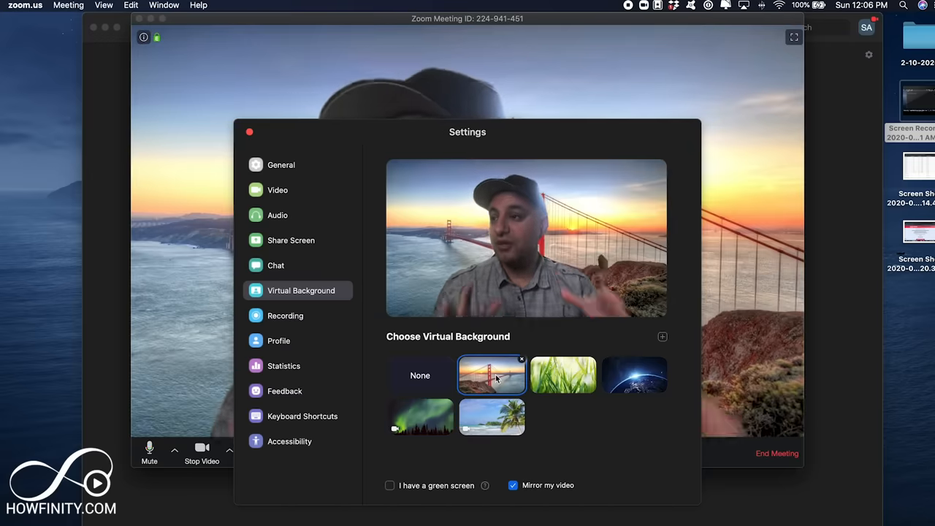
left_click(421, 375)
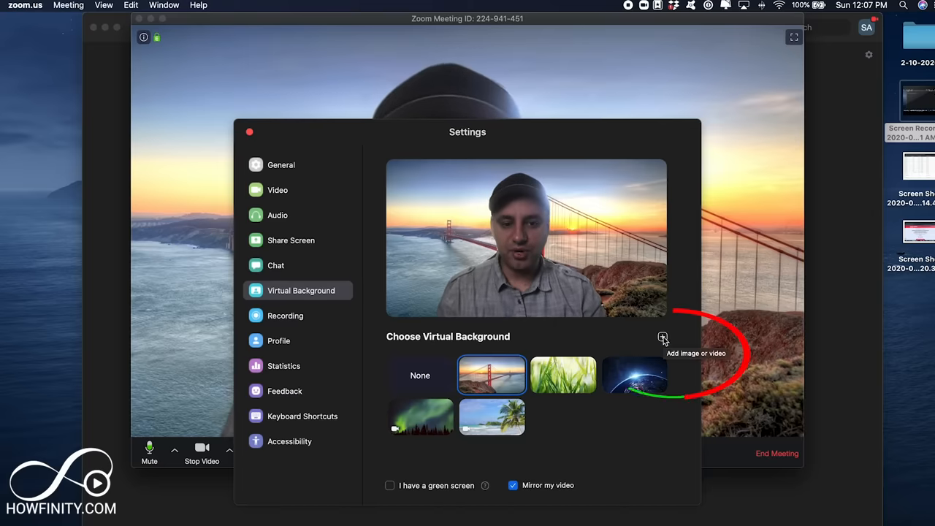
Step: Switch to Chrome and bring the Shutterstock page in front of Zoom Settings
left_click(664, 336)
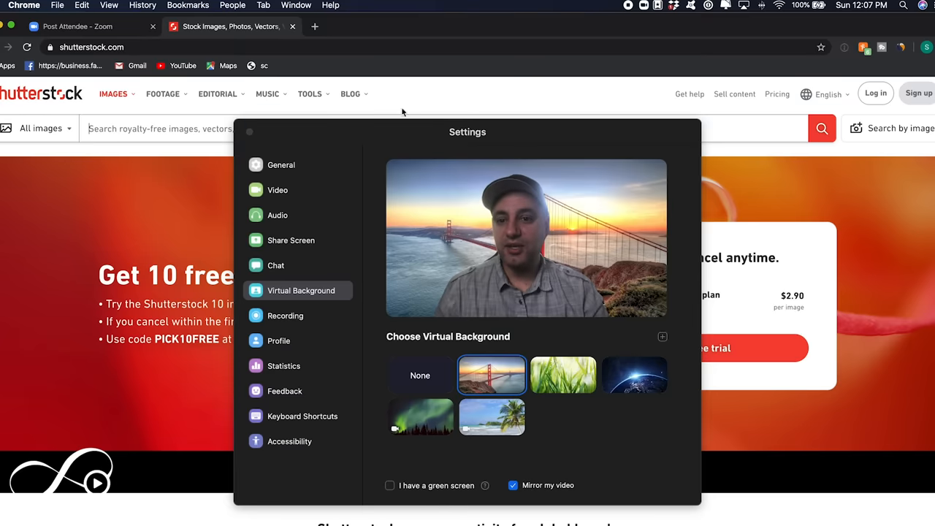
left_click(248, 131)
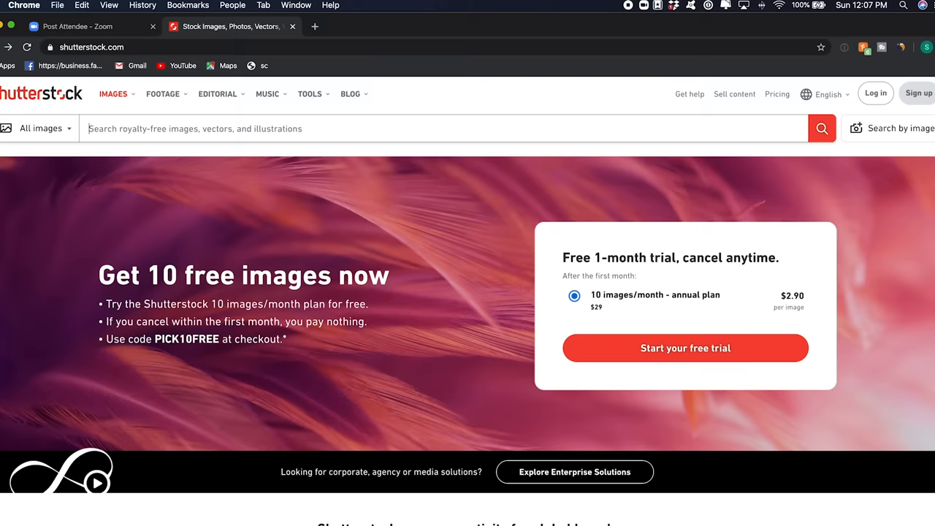
Step: Search Shutterstock for 'office interior' images and show the results
type("o")
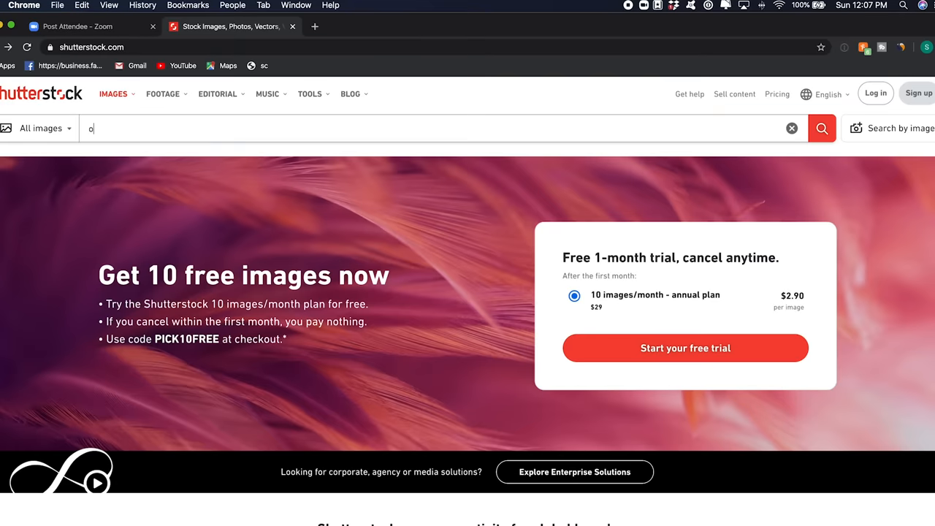
type("ffice")
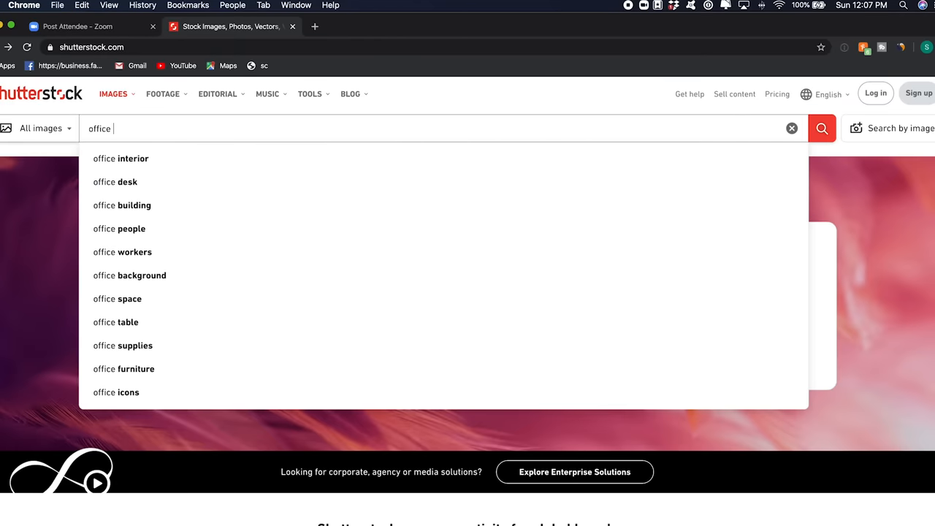
left_click(120, 158)
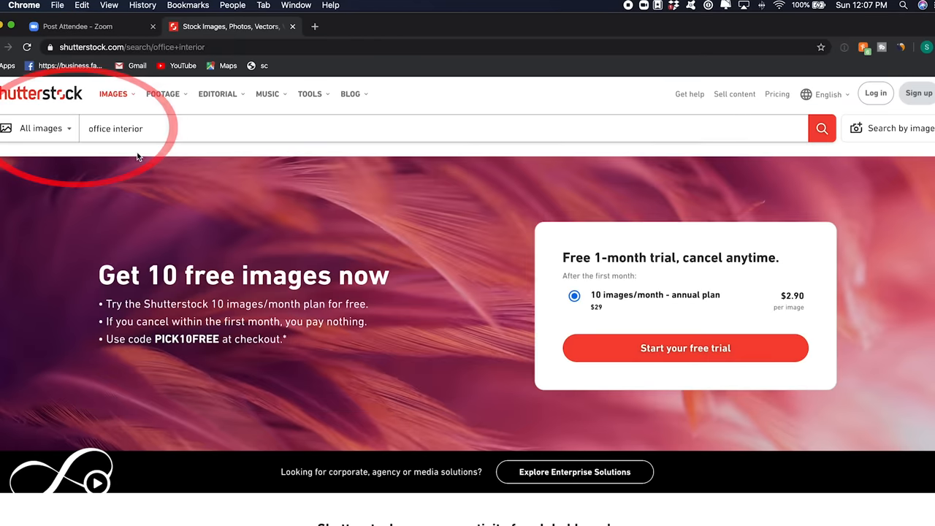
left_click(821, 129)
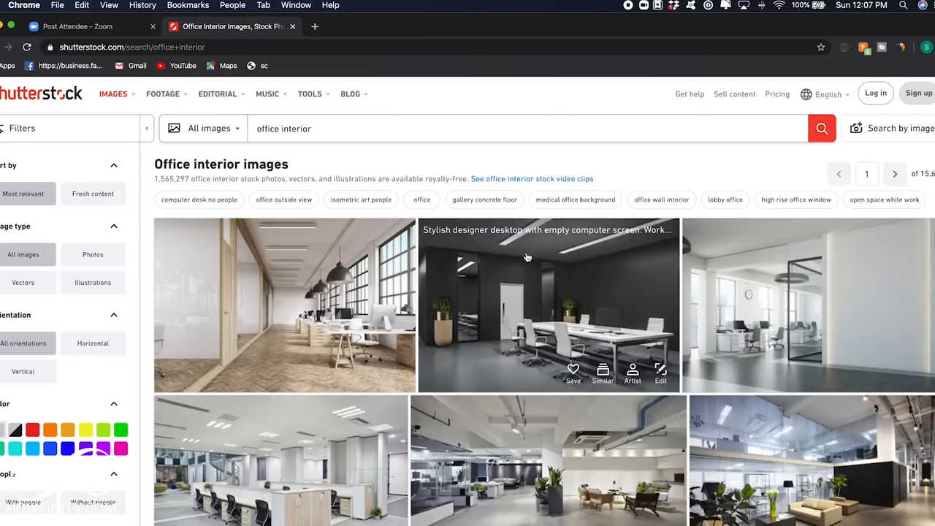
Step: Browse the results and open the white open-space office interior image page
scroll("down", 3)
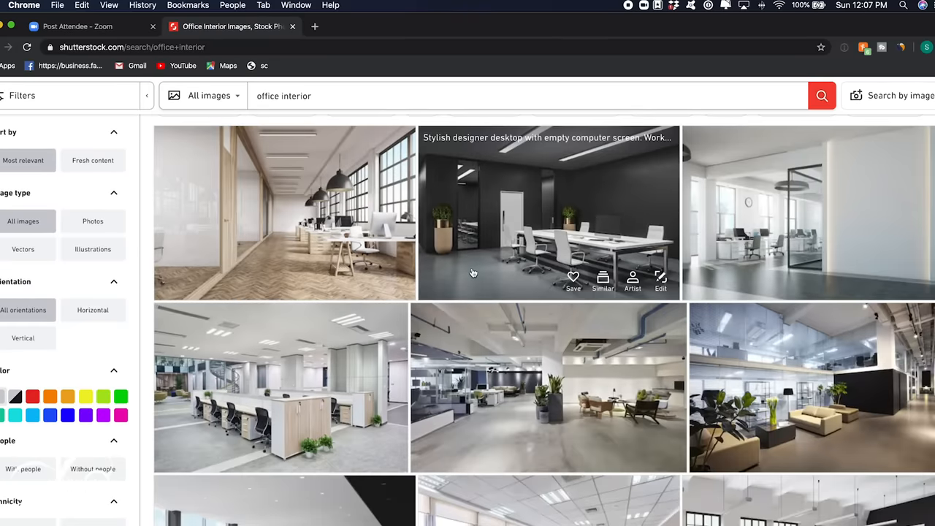
scroll("down", 3)
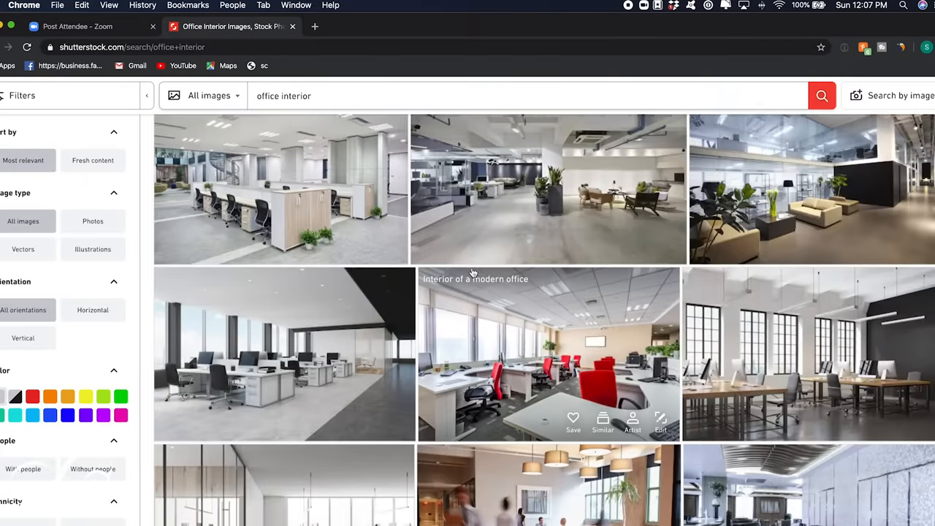
scroll("down", 3)
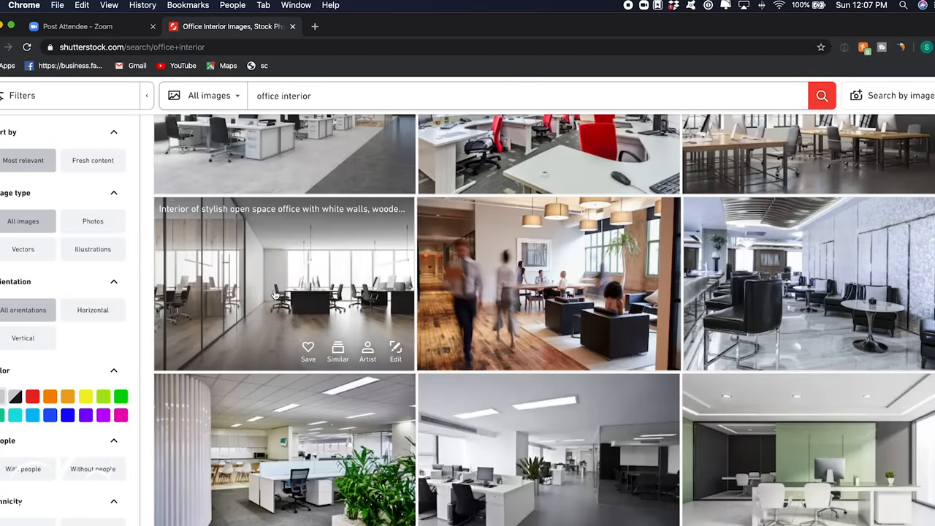
scroll("down", 3)
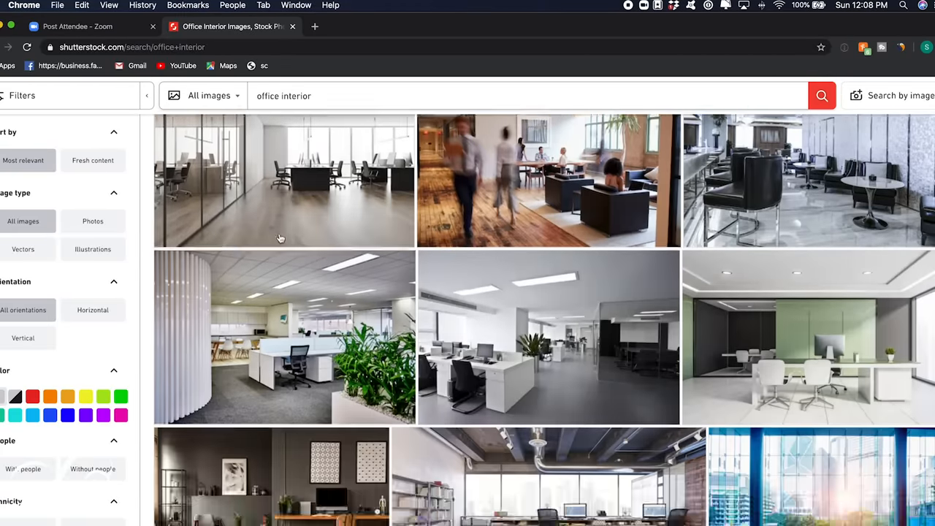
left_click(284, 181)
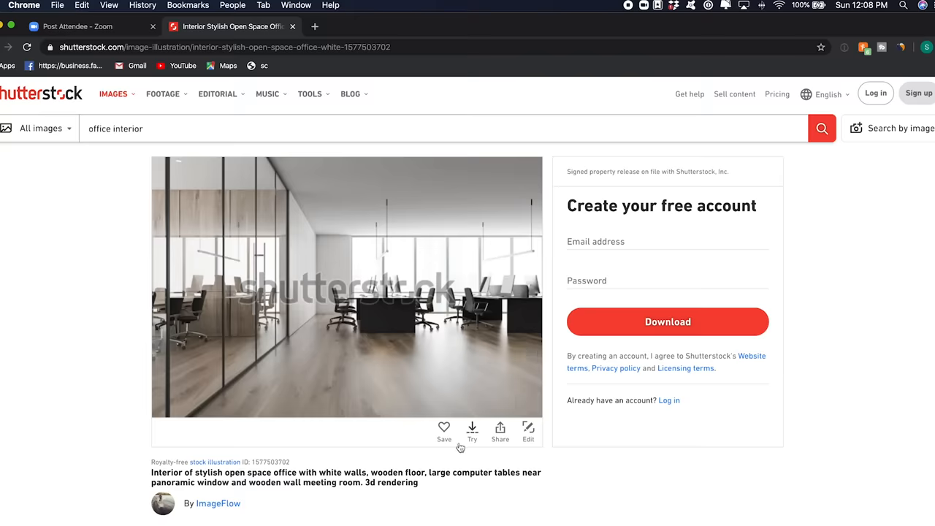
mouse_move(472, 430)
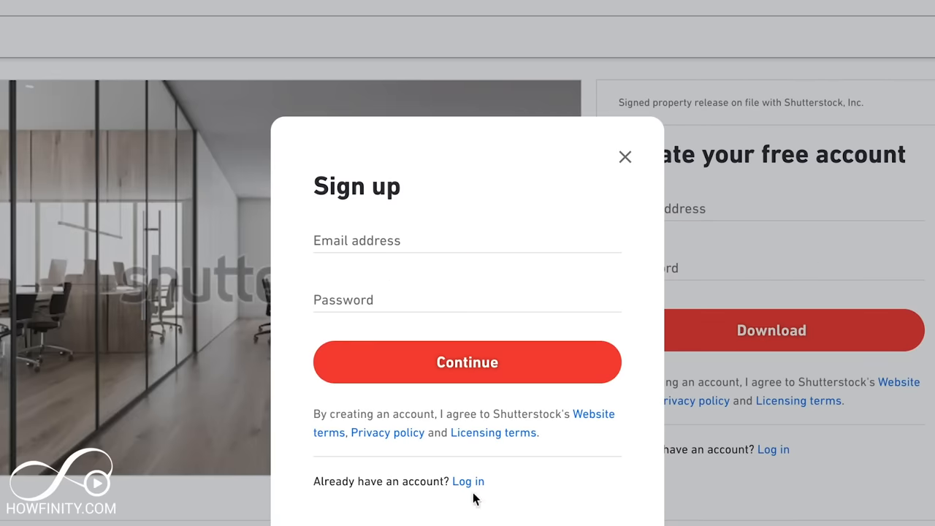
Step: Log in to Shutterstock so the Large JPEG download size becomes available
left_click(468, 240)
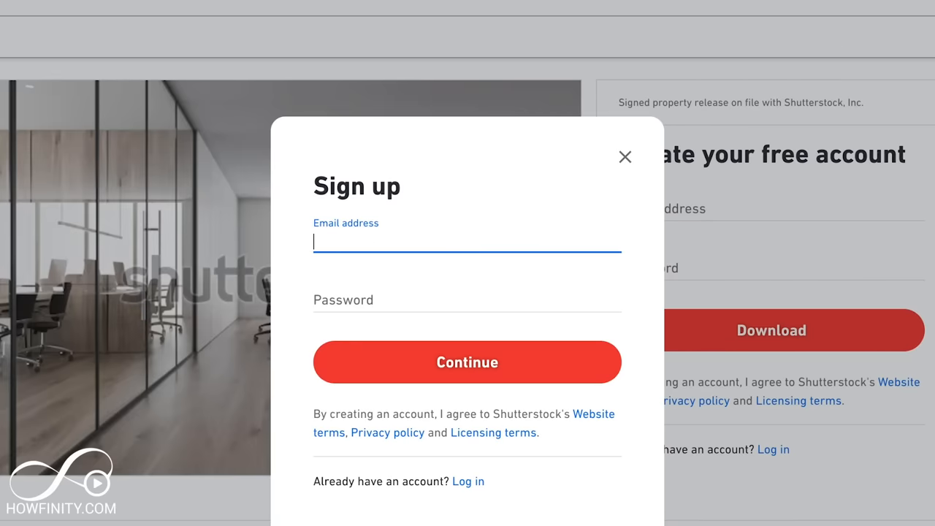
left_click(625, 158)
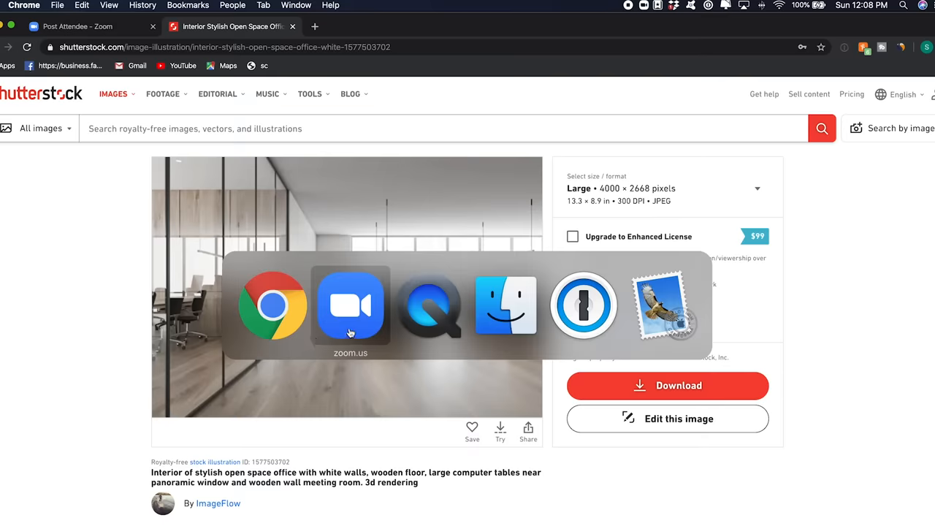
Step: Return to Zoom's virtual background settings and choose Add Image to bring up the file picker
left_click(350, 306)
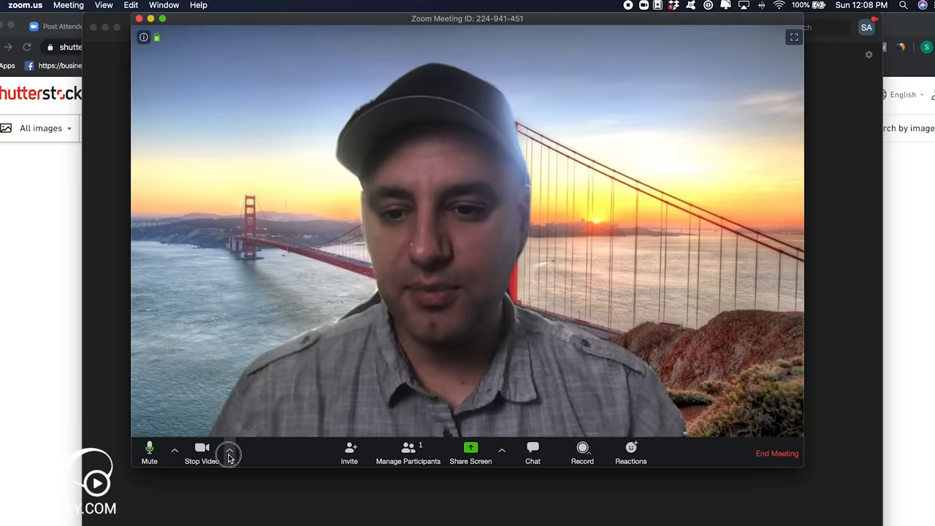
left_click(229, 449)
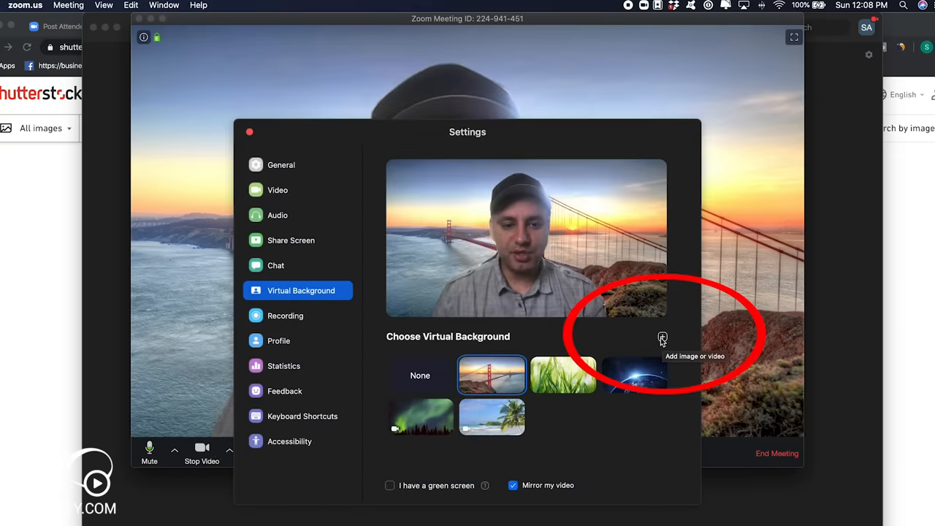
left_click(662, 338)
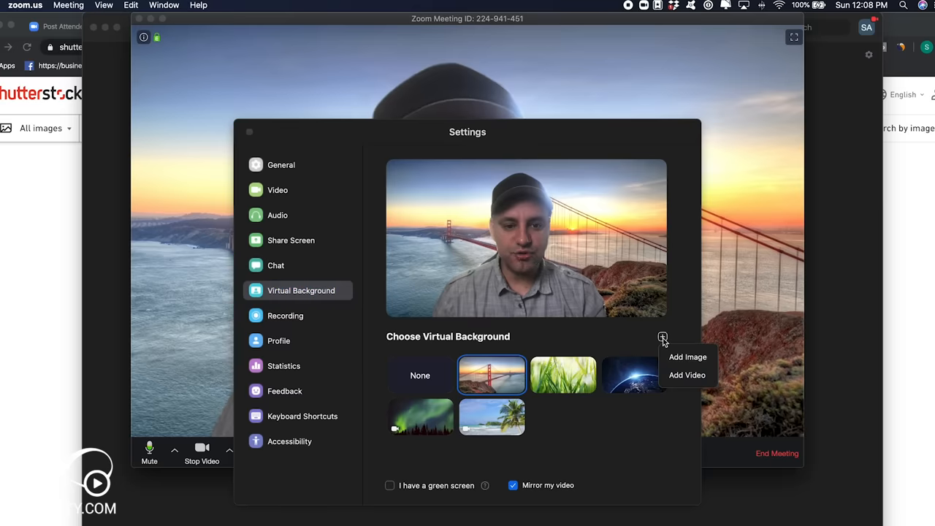
mouse_move(687, 357)
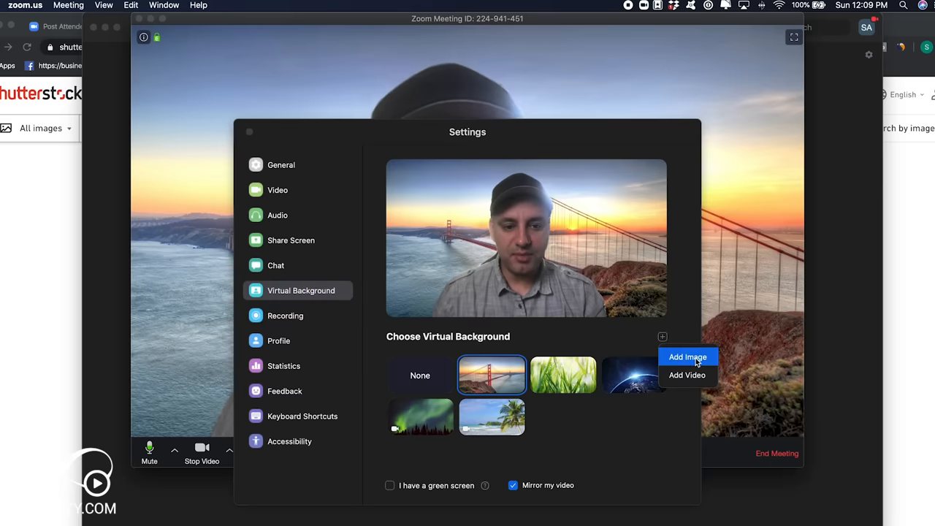
left_click(687, 356)
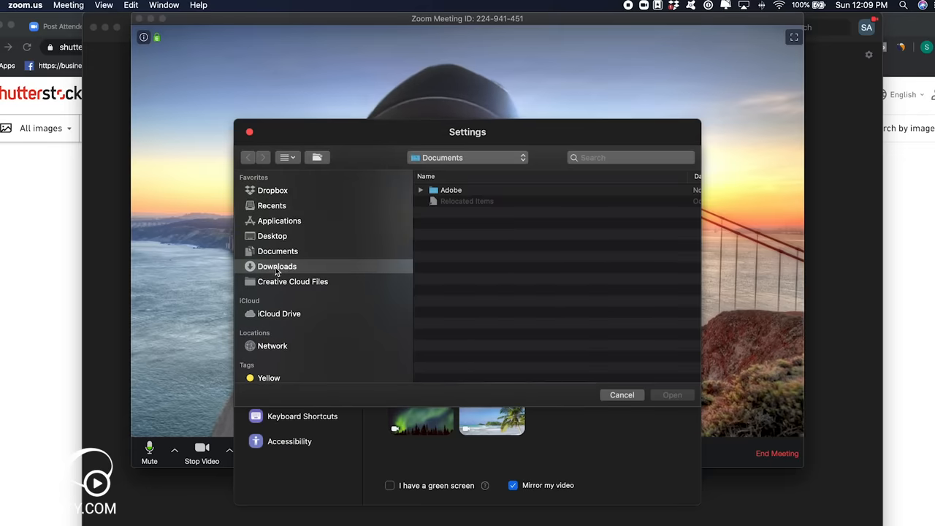
Step: Select the office interior photo from Downloads as the meeting's virtual background
left_click(278, 266)
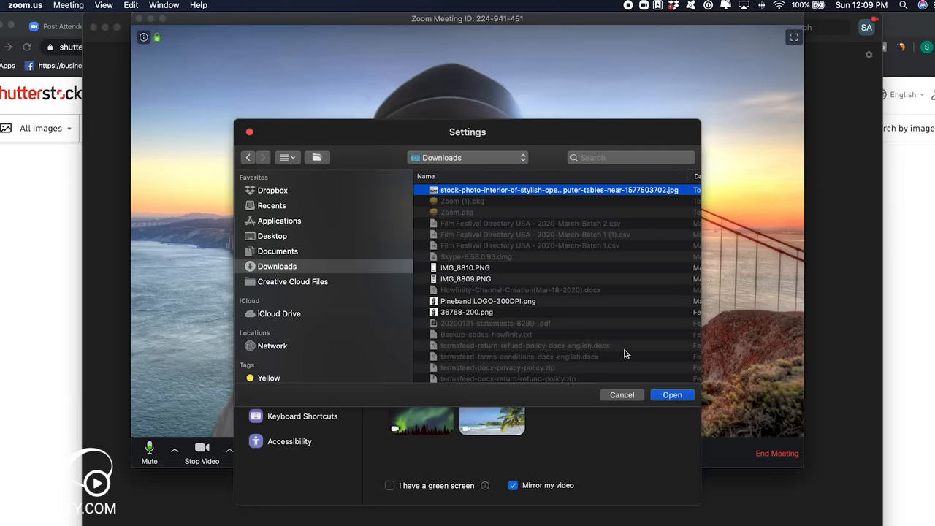
left_click(623, 395)
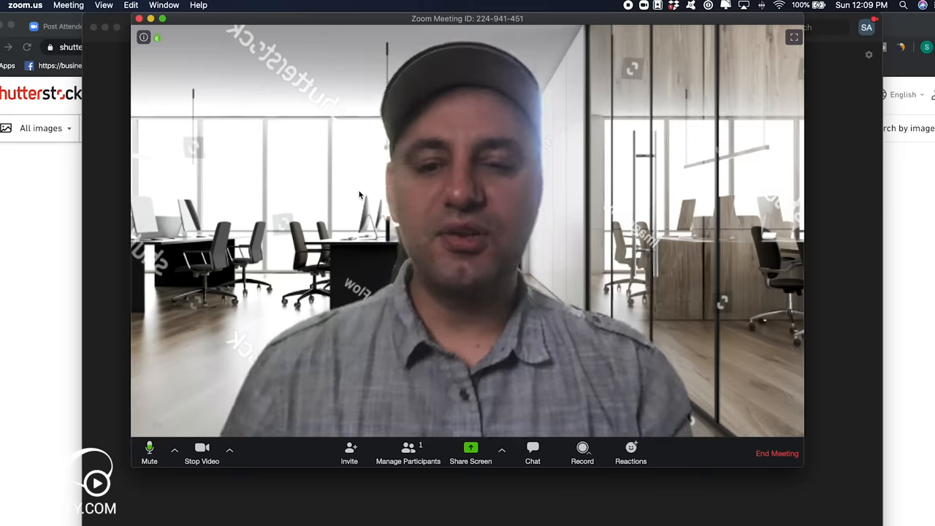
mouse_move(675, 203)
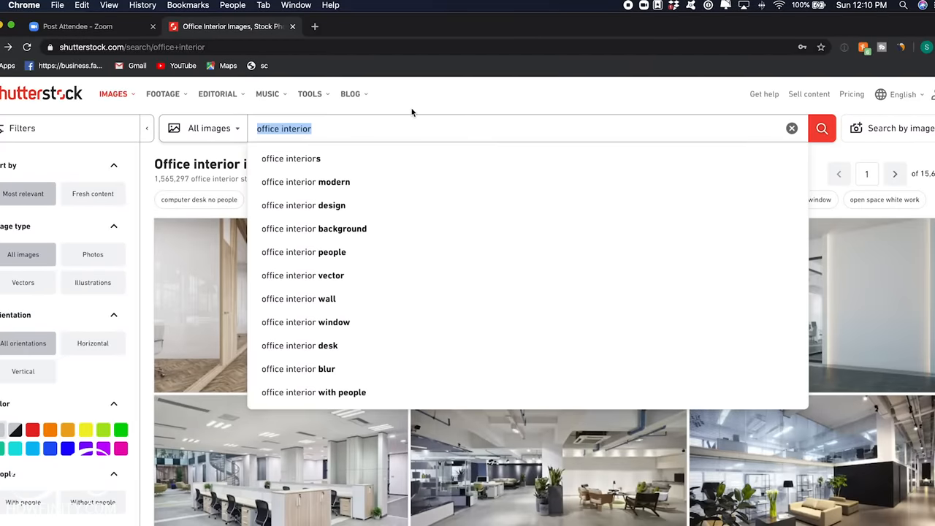
Step: Search Shutterstock for 'brick wall' to find the black brick wall photo
type("brick wall")
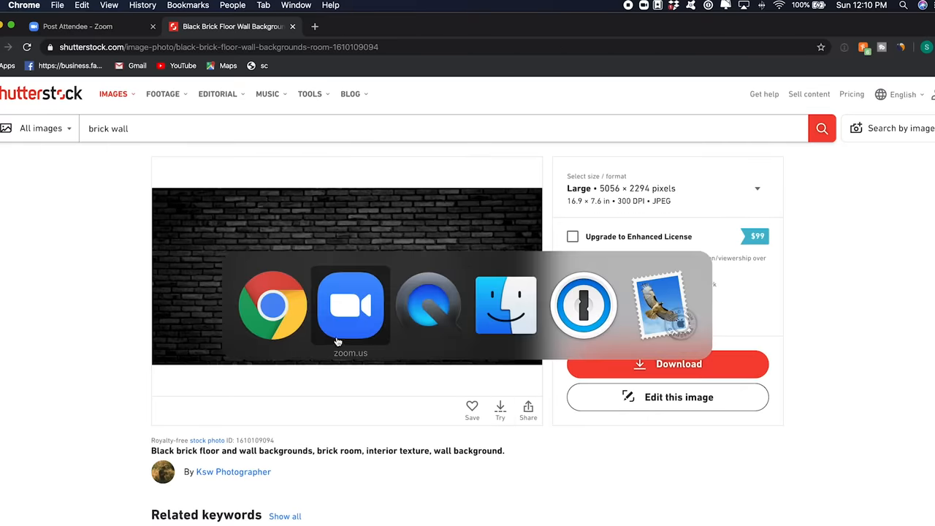
Step: Add the black brick wall photo as Zoom's virtual background and return to the meeting
left_click(350, 305)
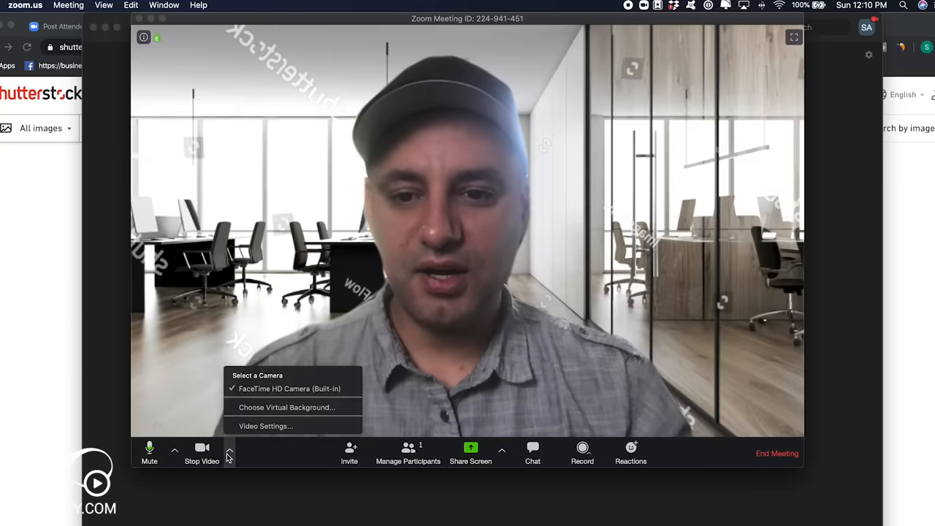
left_click(286, 406)
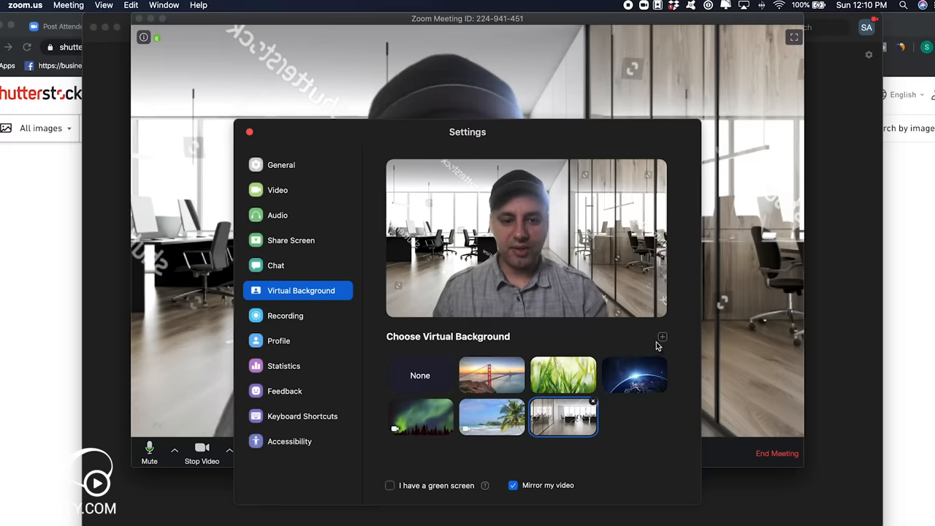
left_click(662, 336)
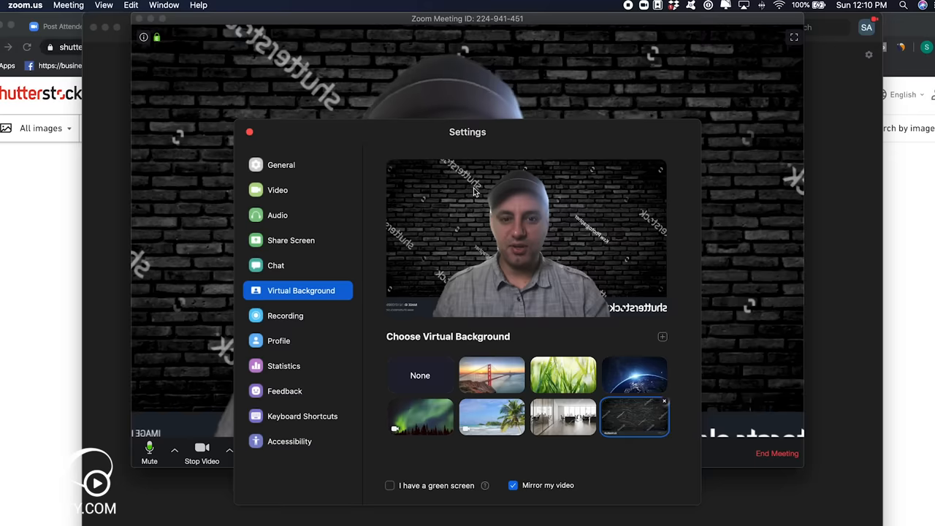
left_click(248, 131)
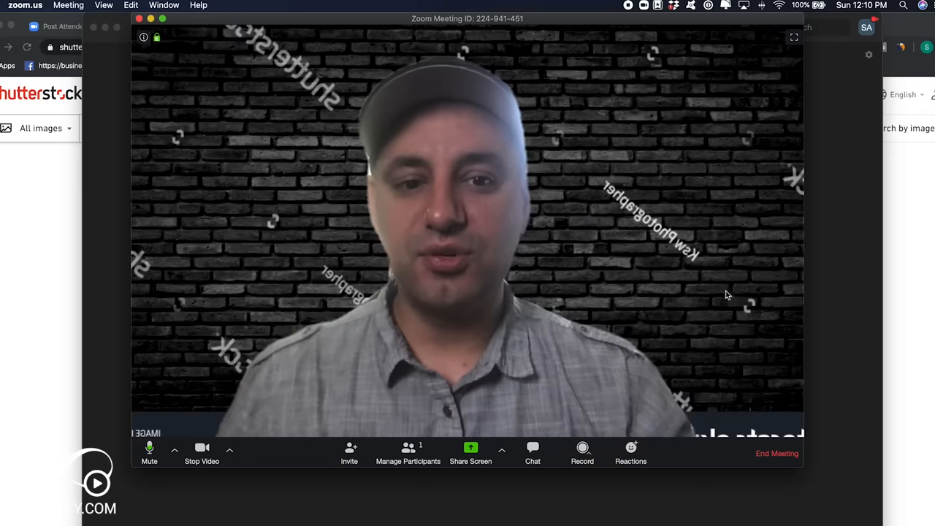
mouse_move(667, 254)
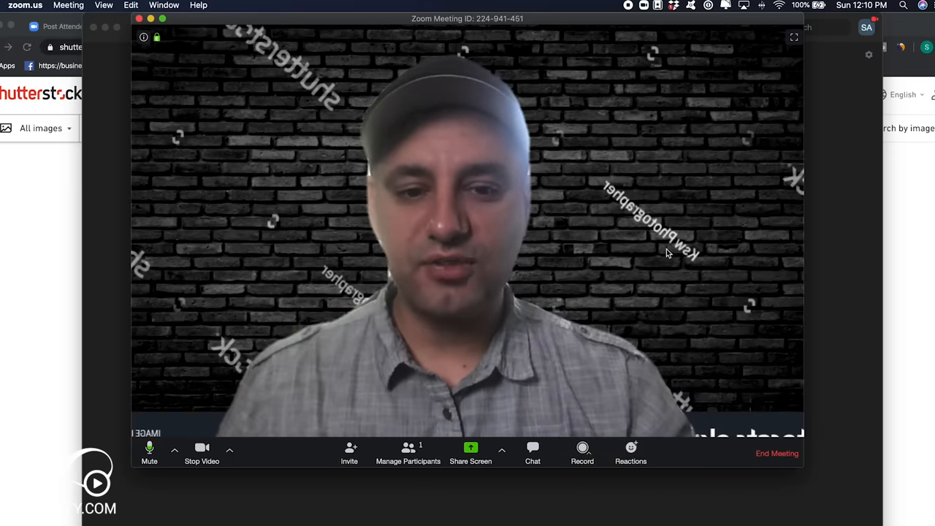
mouse_move(212, 388)
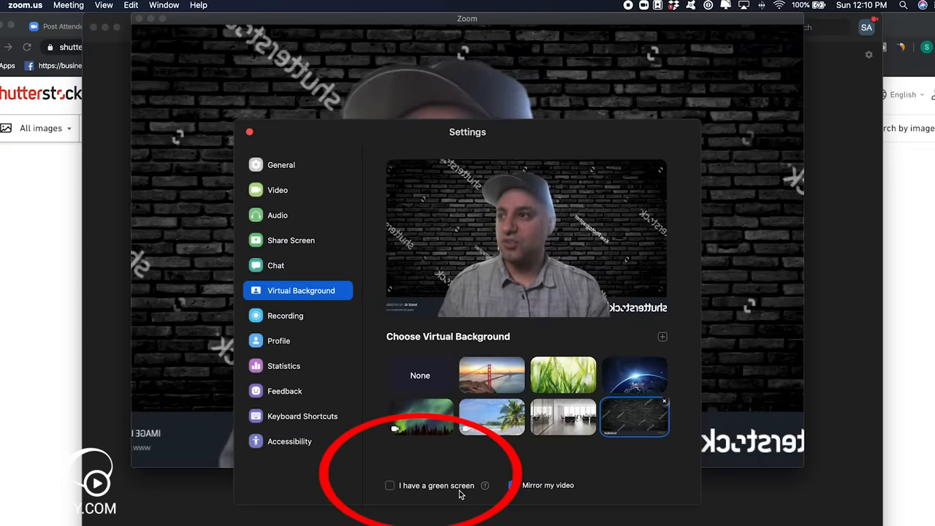
Step: Set the virtual background to None so the real room shows behind the speaker
left_click(514, 485)
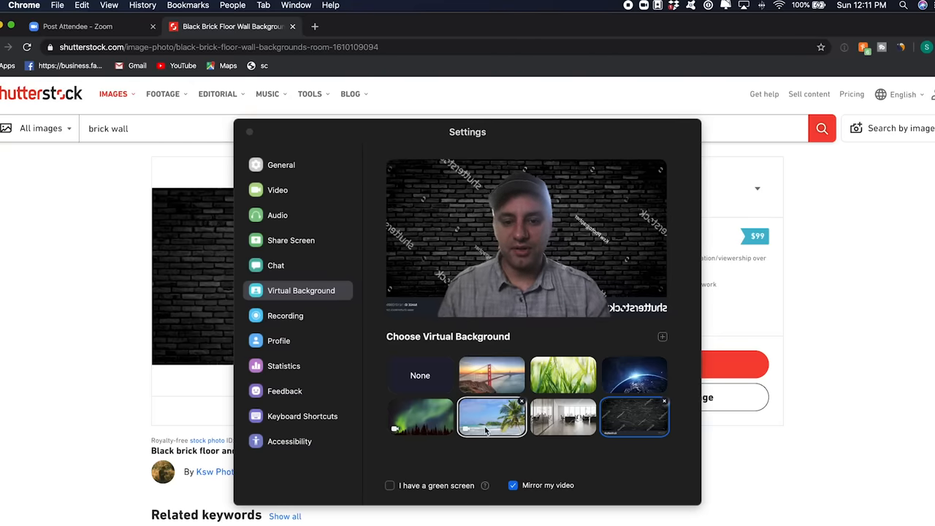
left_click(421, 374)
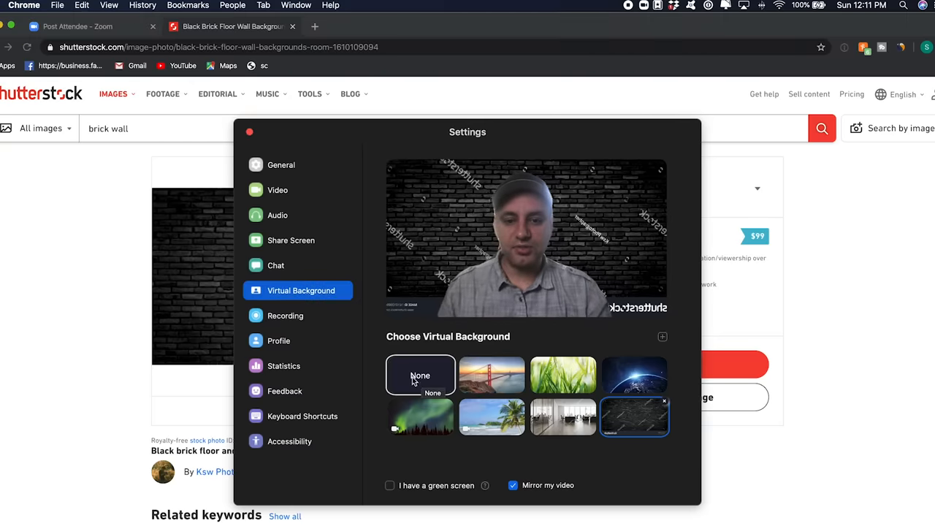
left_click(421, 374)
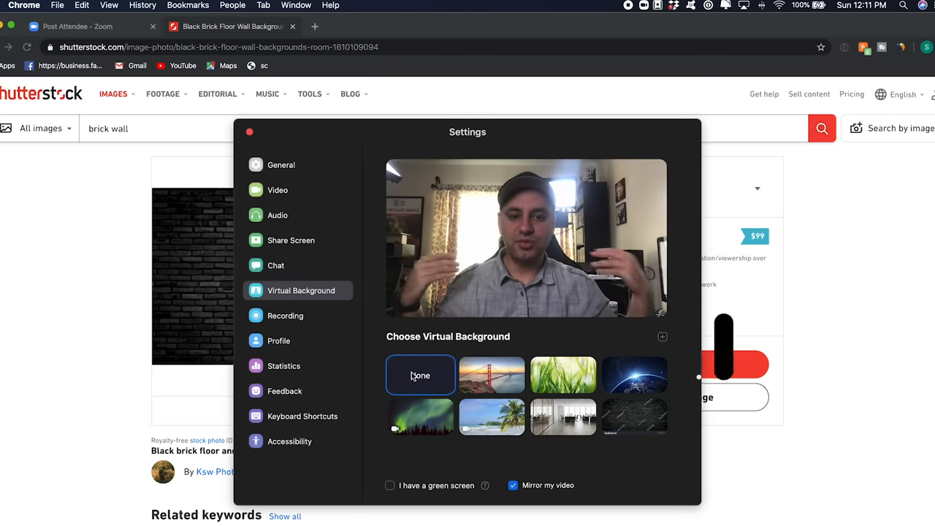